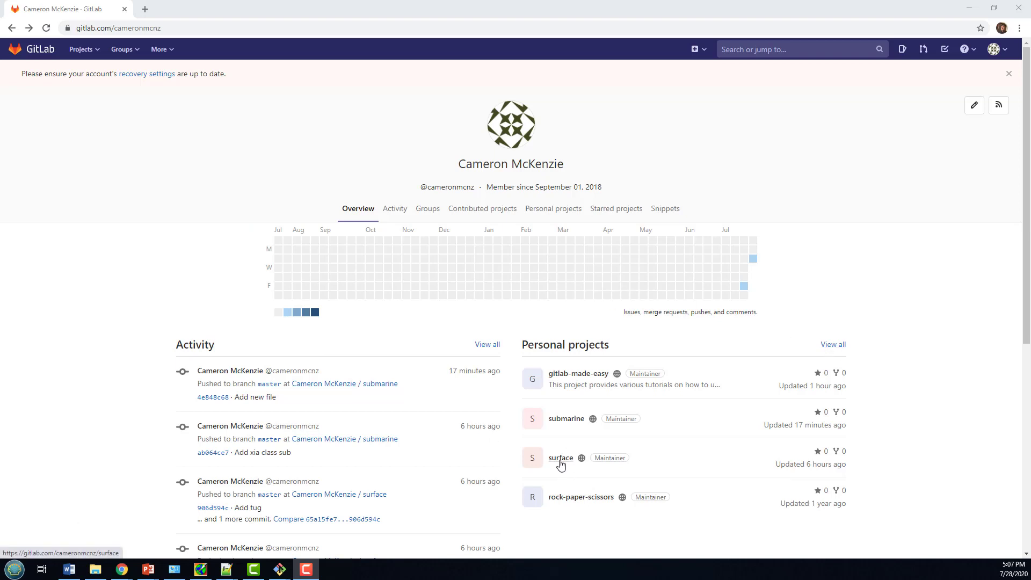
mouse_move(563, 457)
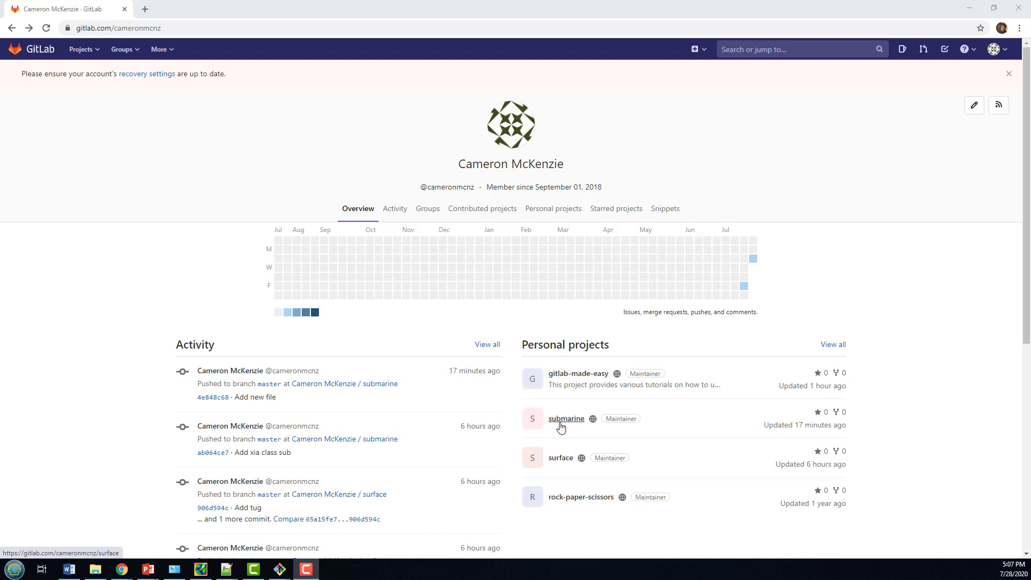
mouse_move(560, 464)
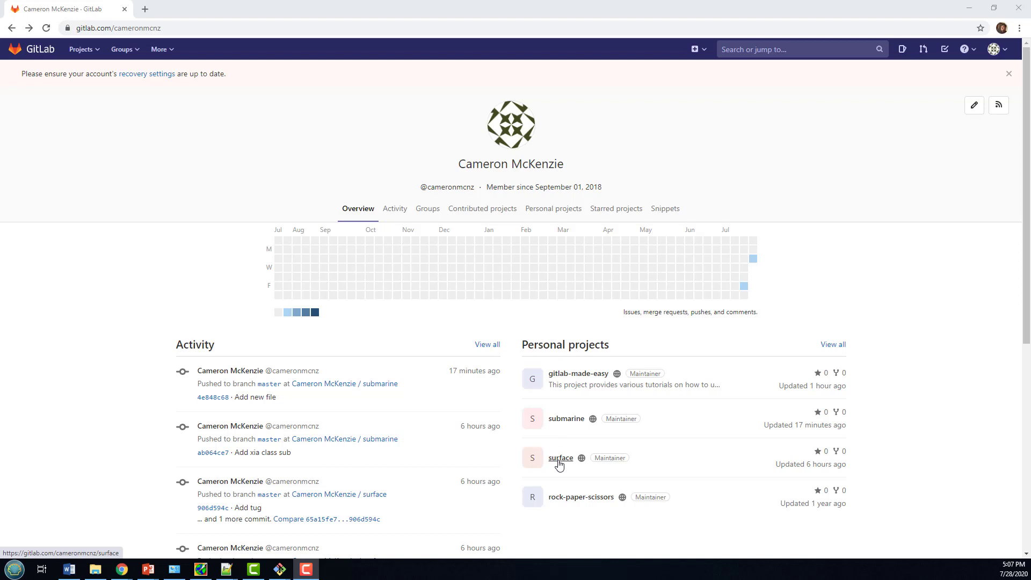
Open the 'surface' project from Personal projects on the GitLab profile page
left_click(560, 458)
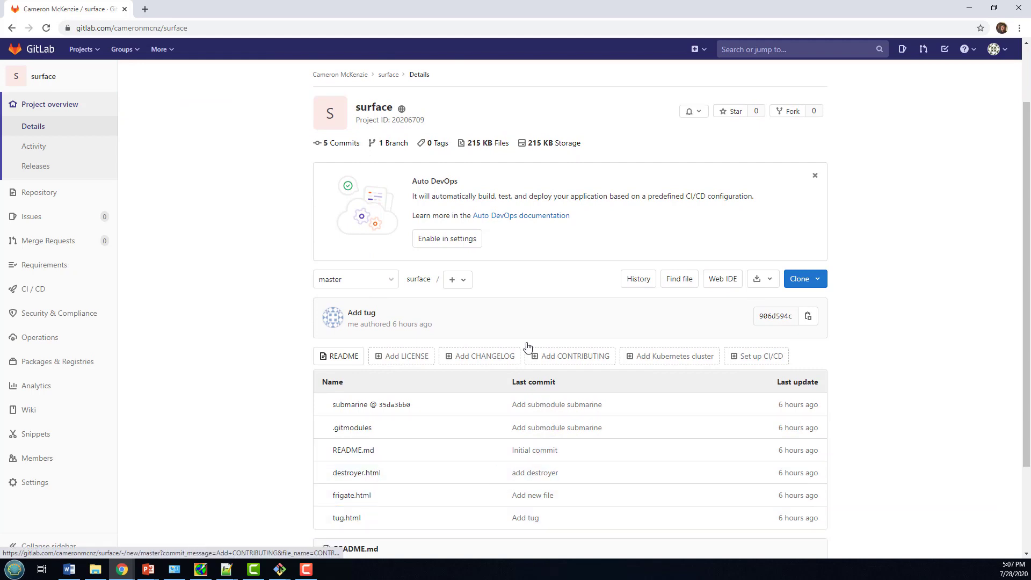
mouse_move(350, 404)
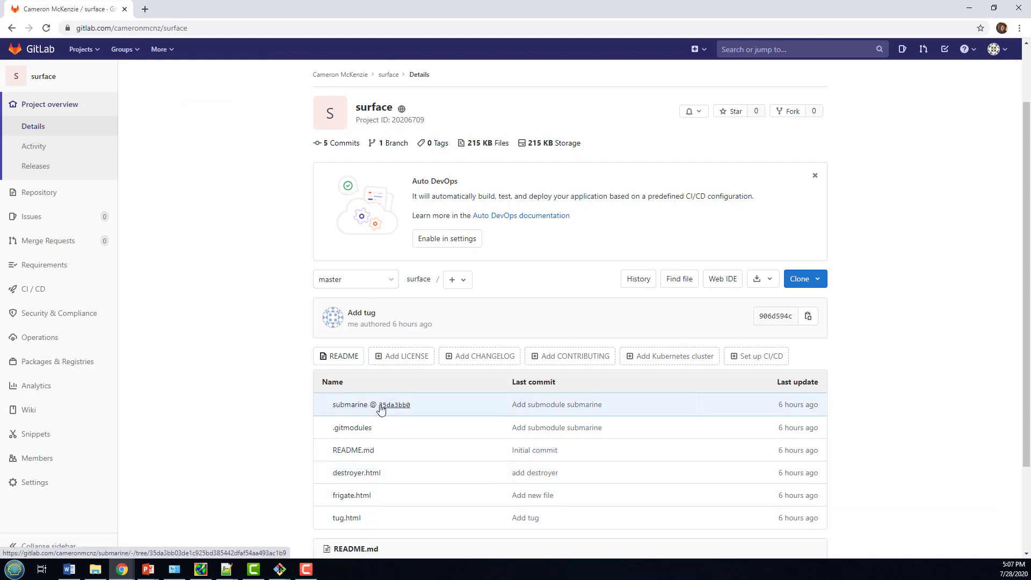
mouse_move(405, 406)
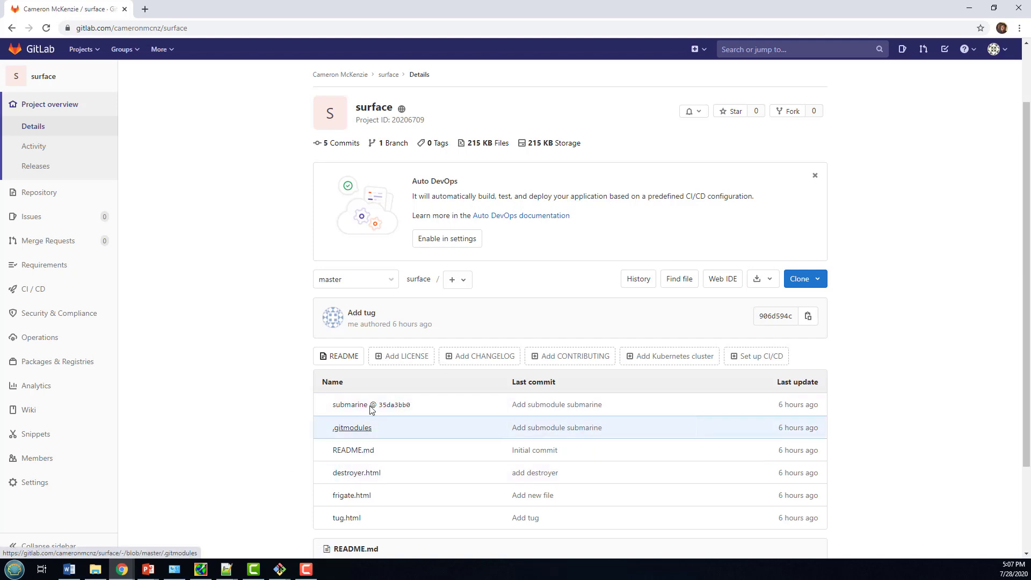
Open the submarine submodule to view its README, nuclear, russian and xia files
left_click(351, 404)
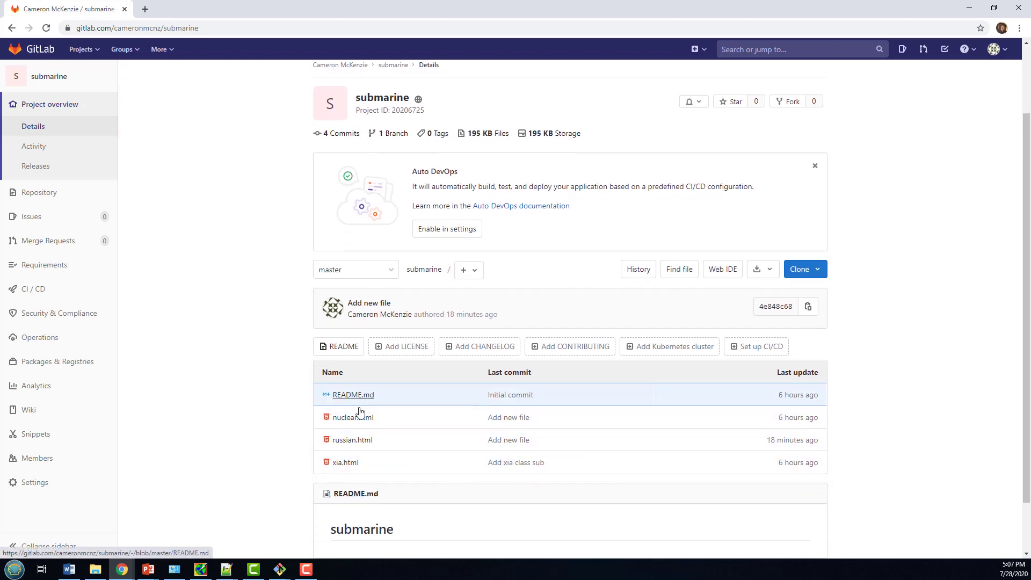
mouse_move(412, 462)
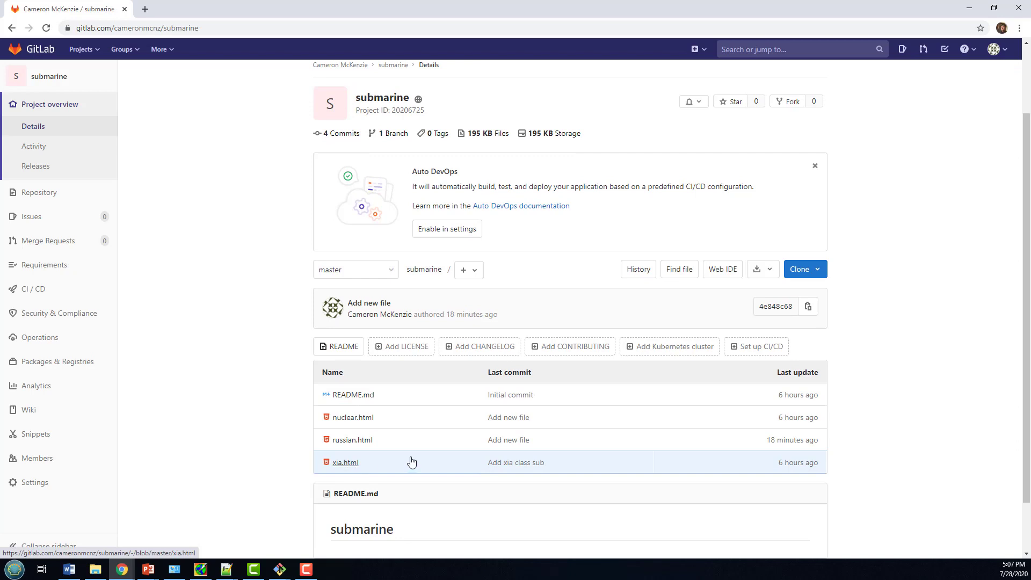
mouse_move(354, 395)
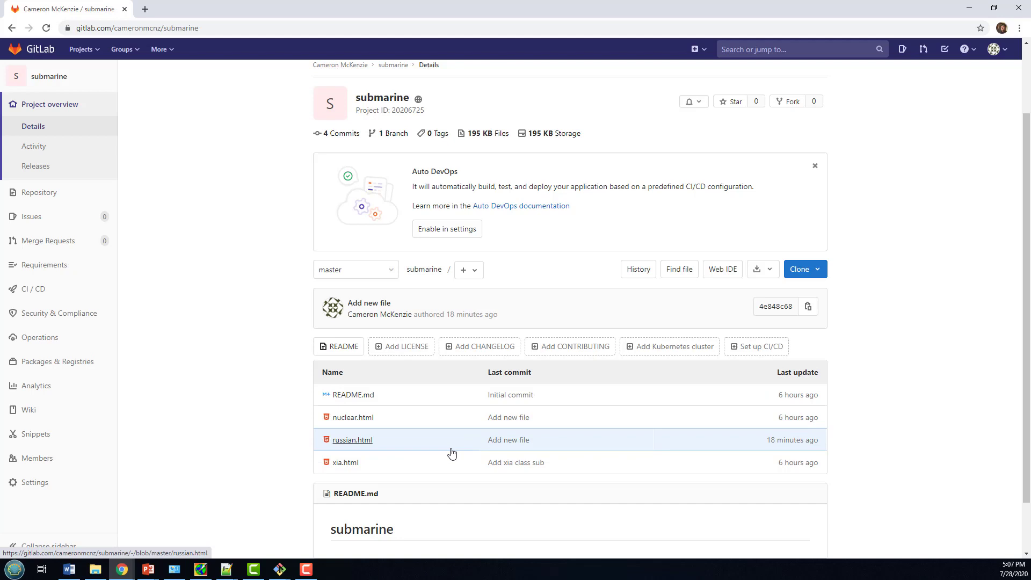
mouse_move(453, 454)
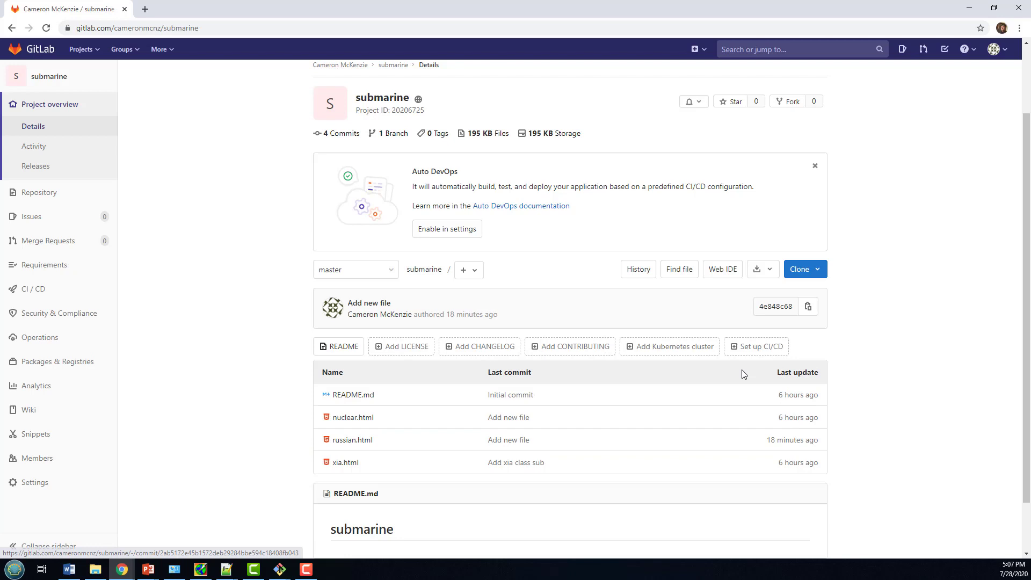
mouse_move(554, 470)
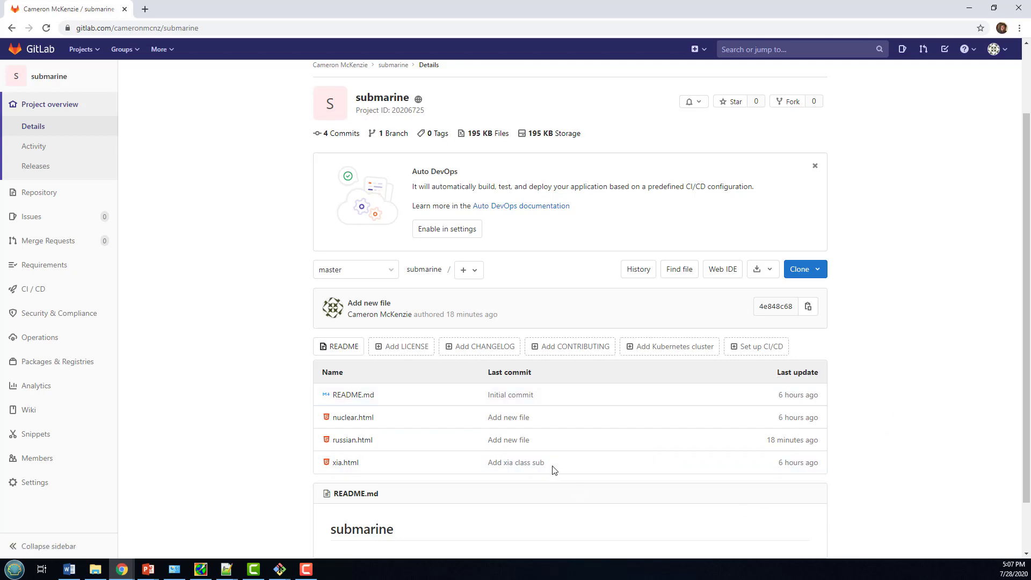
Bring up Git Bash to clone surface.git with its submodules into _git-example
left_click(95, 568)
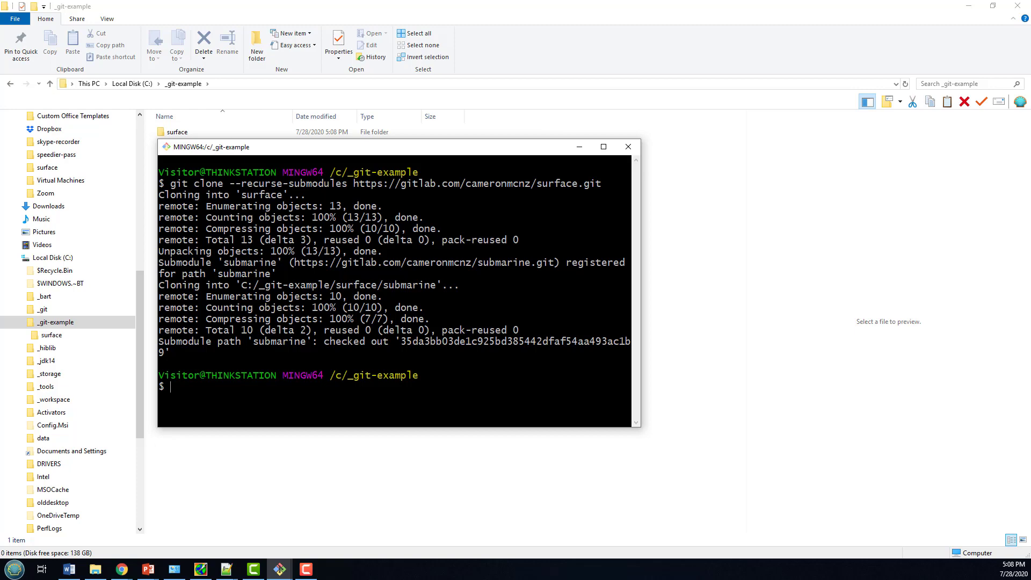
Browse the cloned _git-example/surface folder in File Explorer, including the submarine folder
left_click(52, 335)
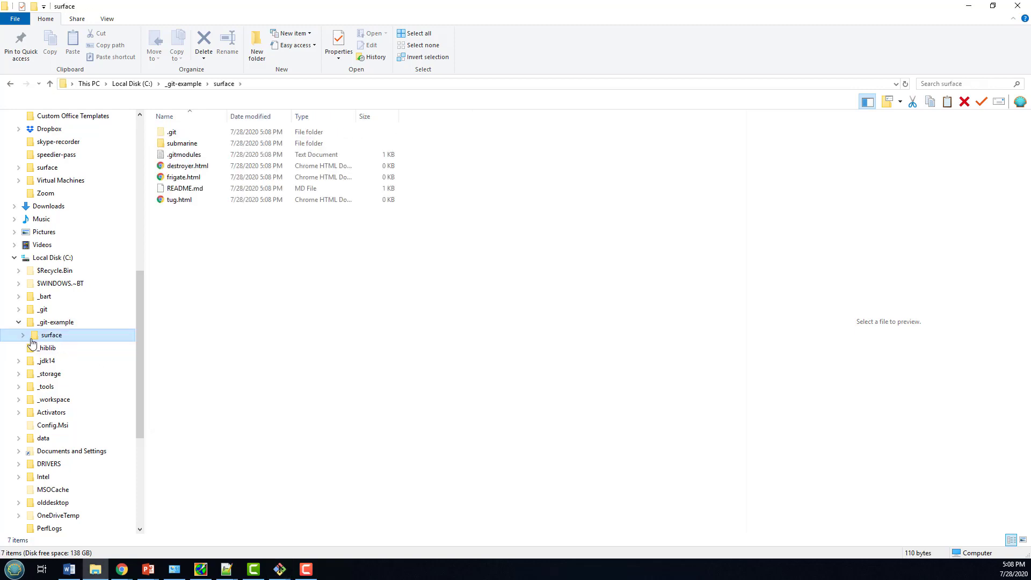
left_click(21, 335)
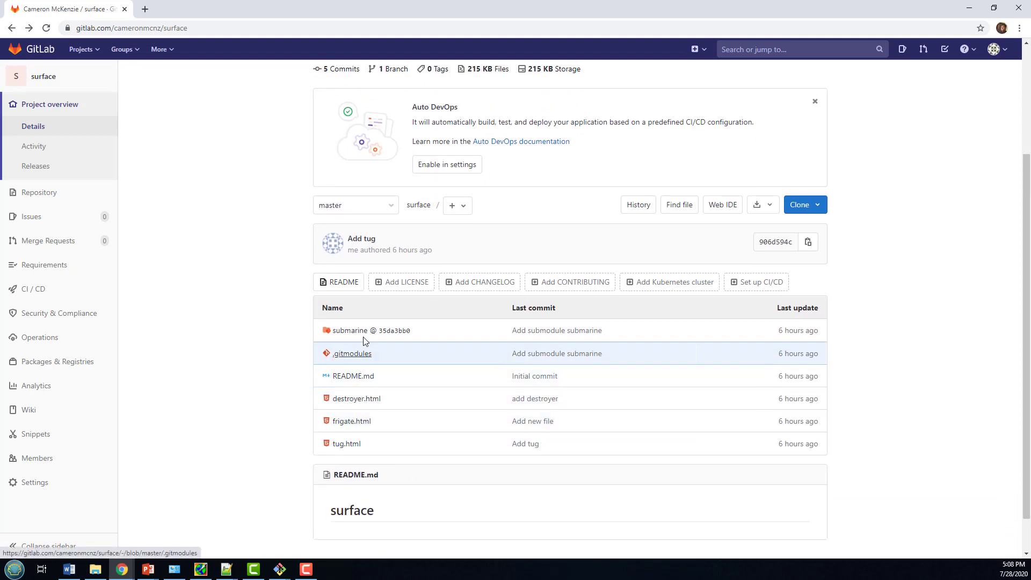
Reopen the submarine project from surface, showing its four files at 4e848c68
left_click(349, 330)
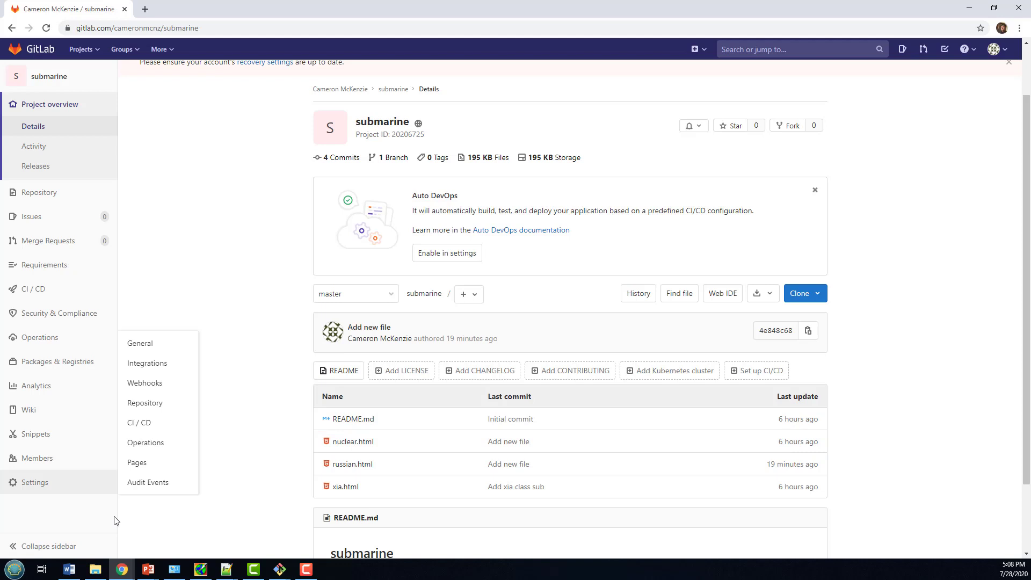
left_click(95, 569)
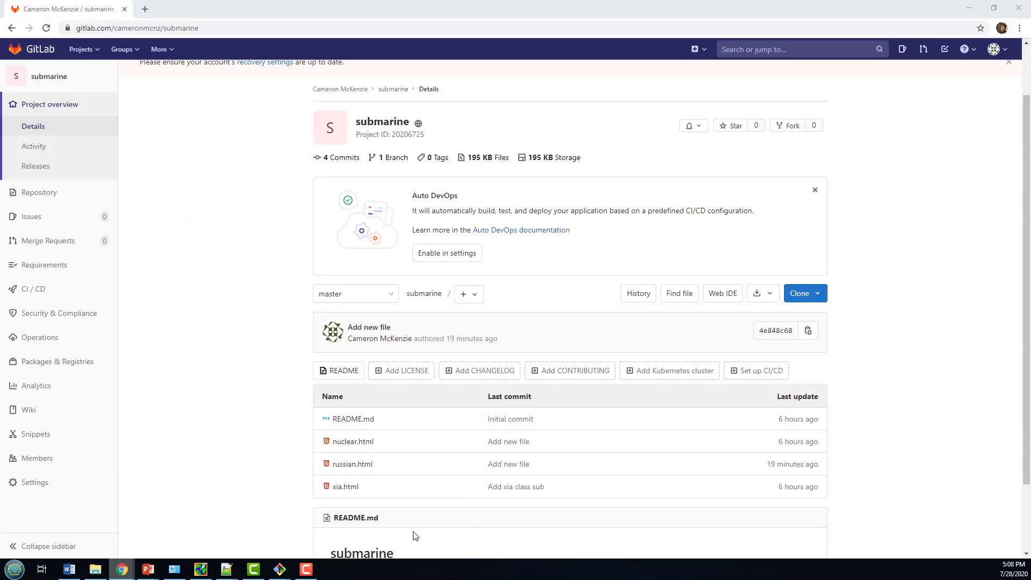
left_click(12, 27)
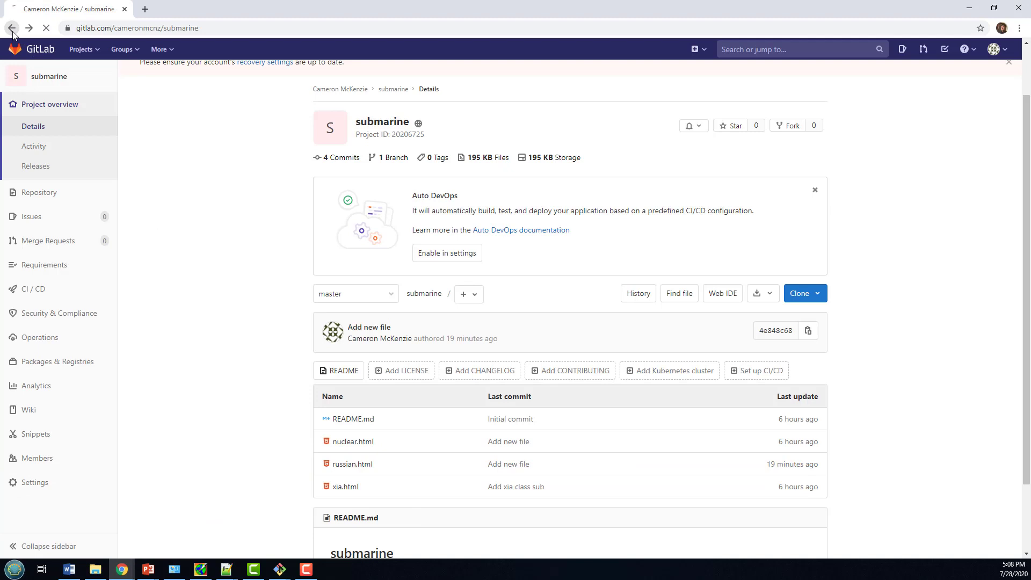
Go back to the surface project page listing submarine at commit 35da3bb0
left_click(11, 27)
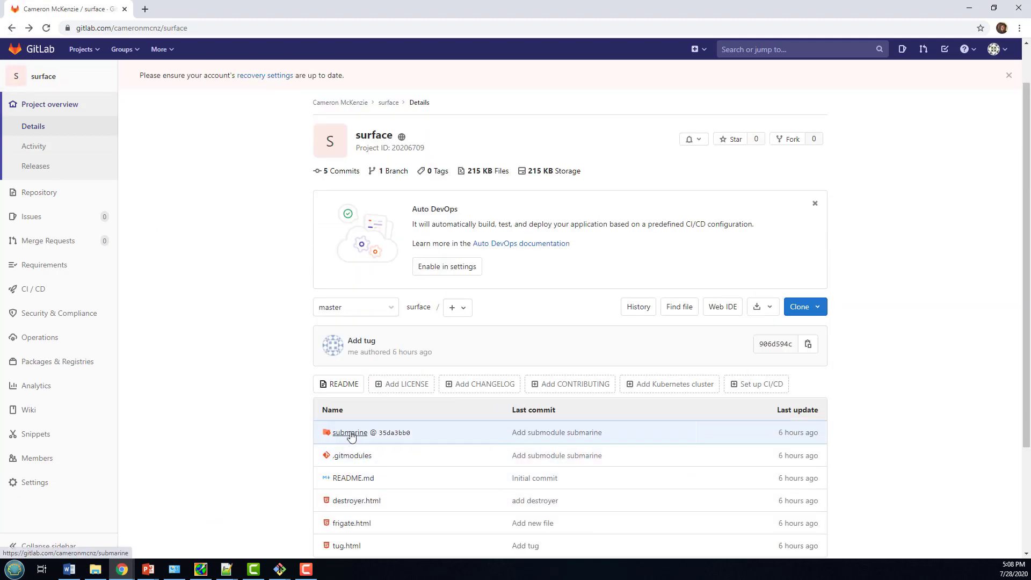
mouse_move(393, 437)
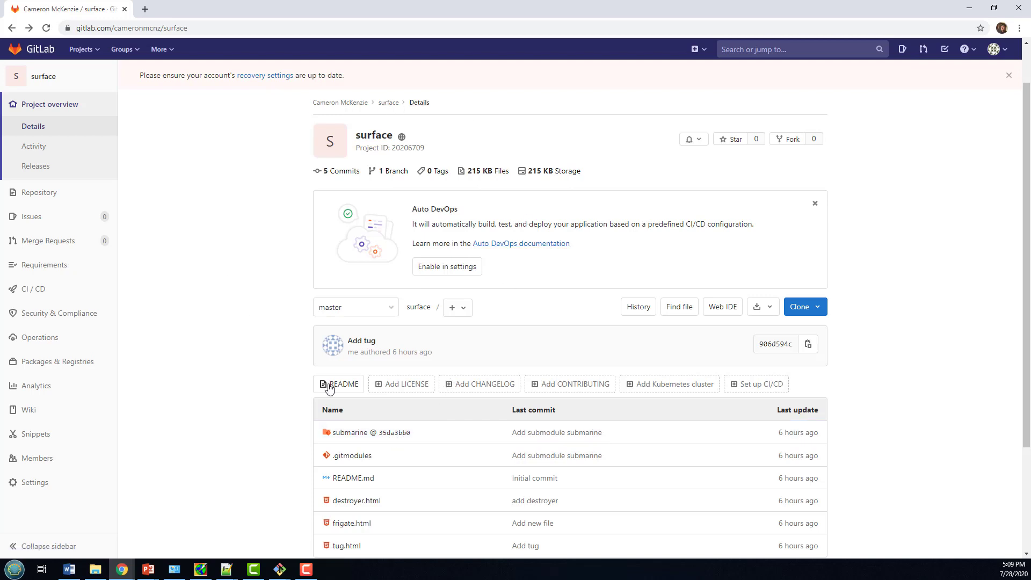
mouse_move(397, 437)
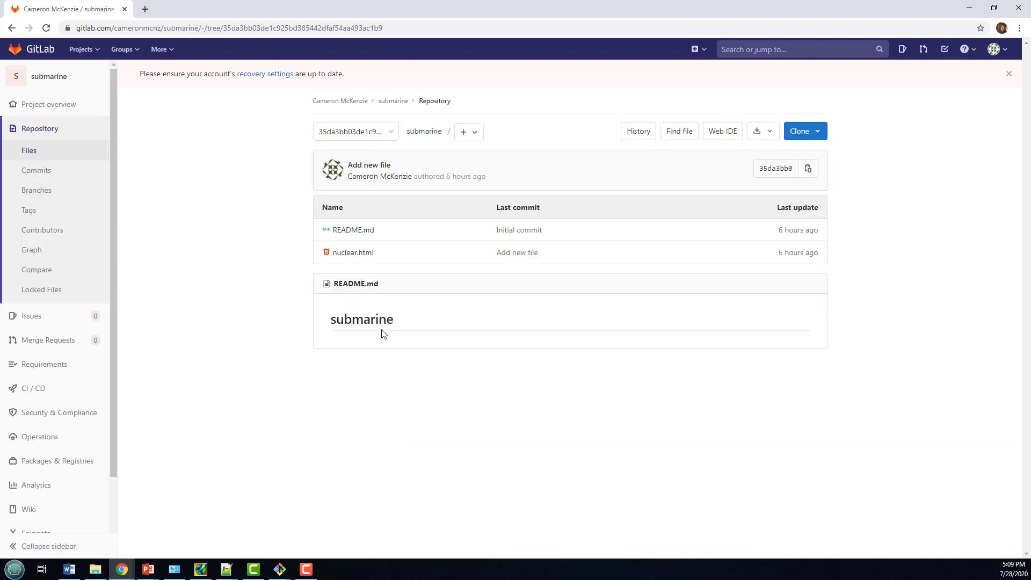
mouse_move(354, 253)
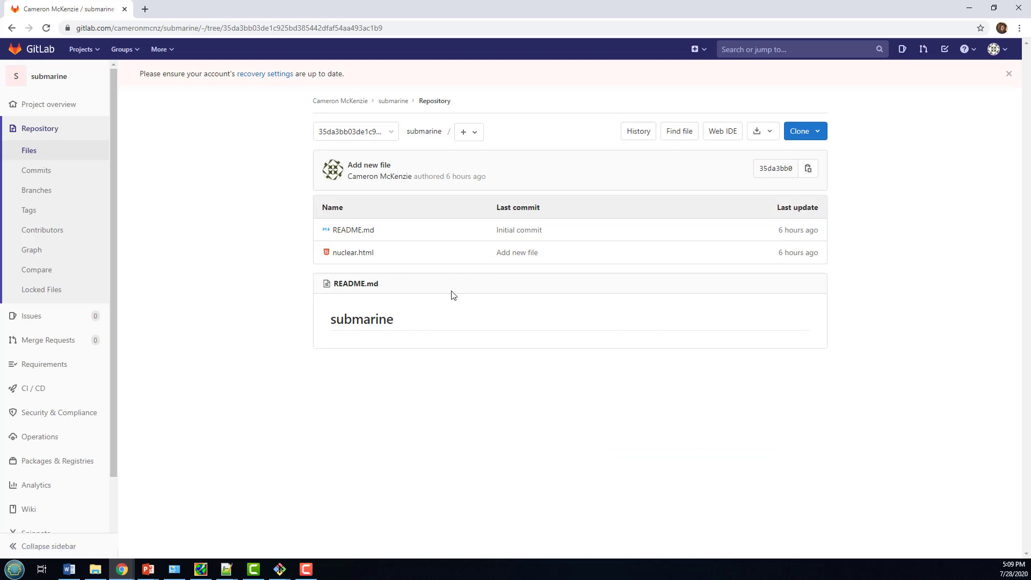
mouse_move(405, 173)
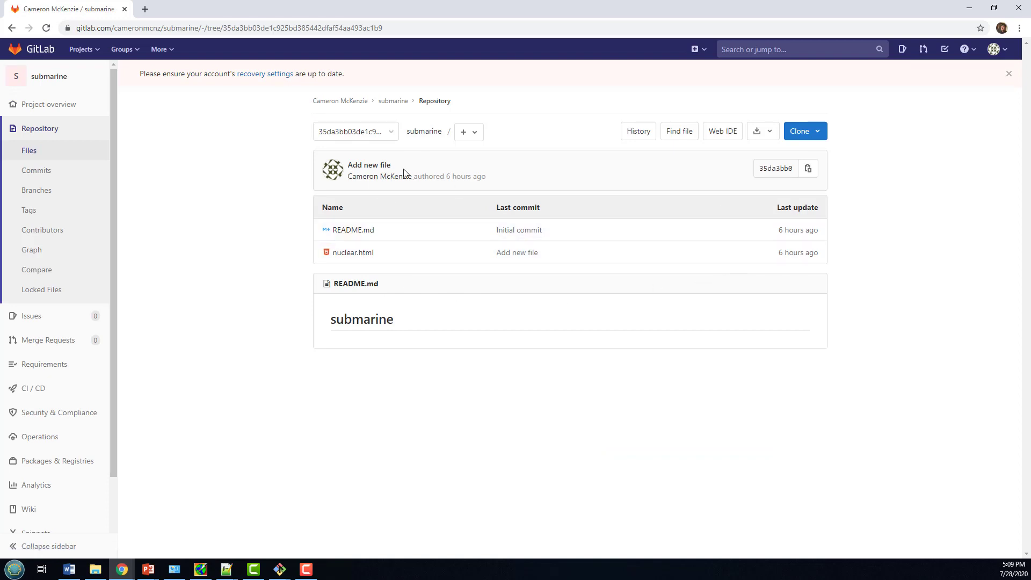
Switch submarine to the master branch and select the commit ID 4e848c68
left_click(355, 132)
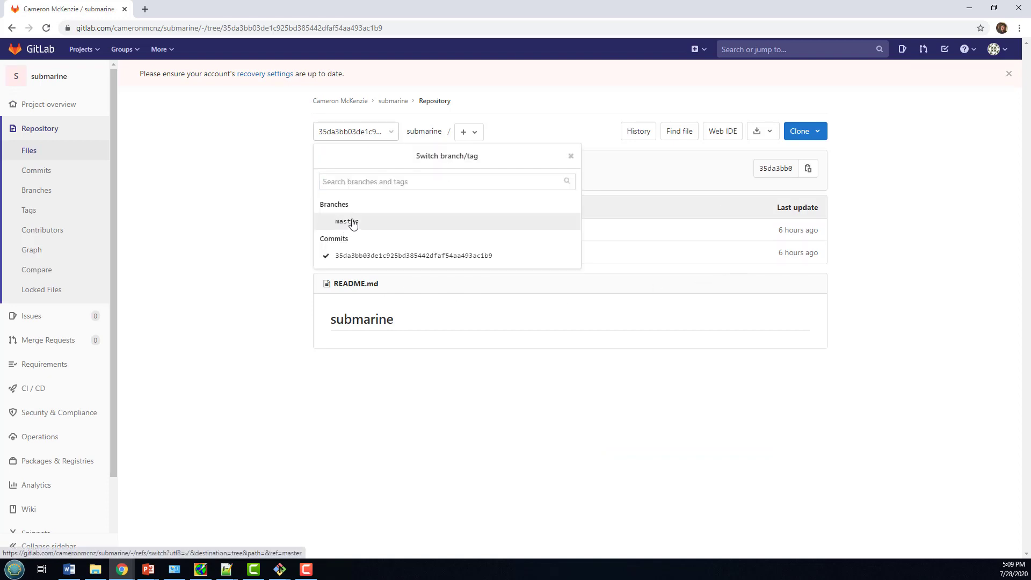
left_click(344, 221)
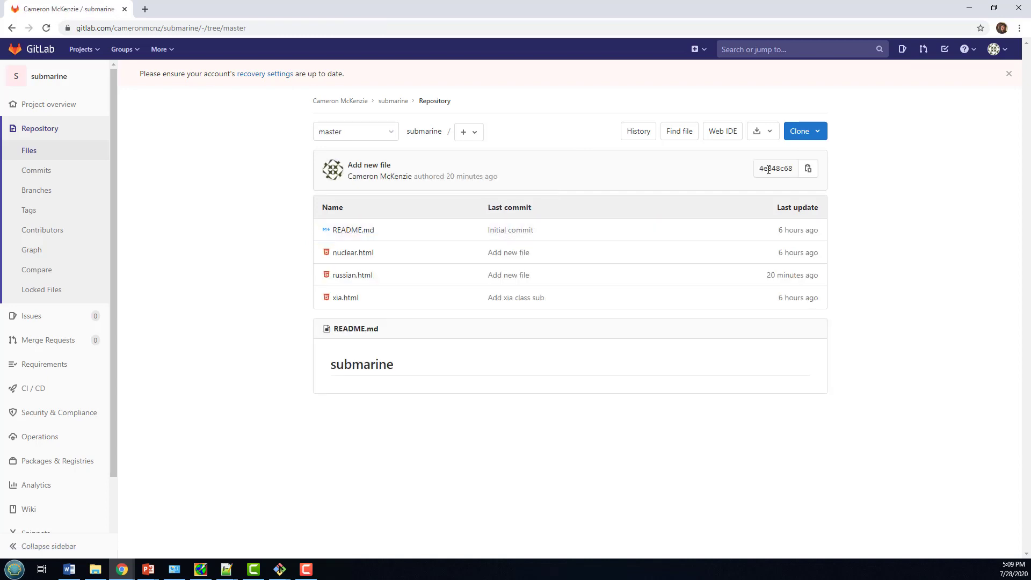
double_click(774, 168)
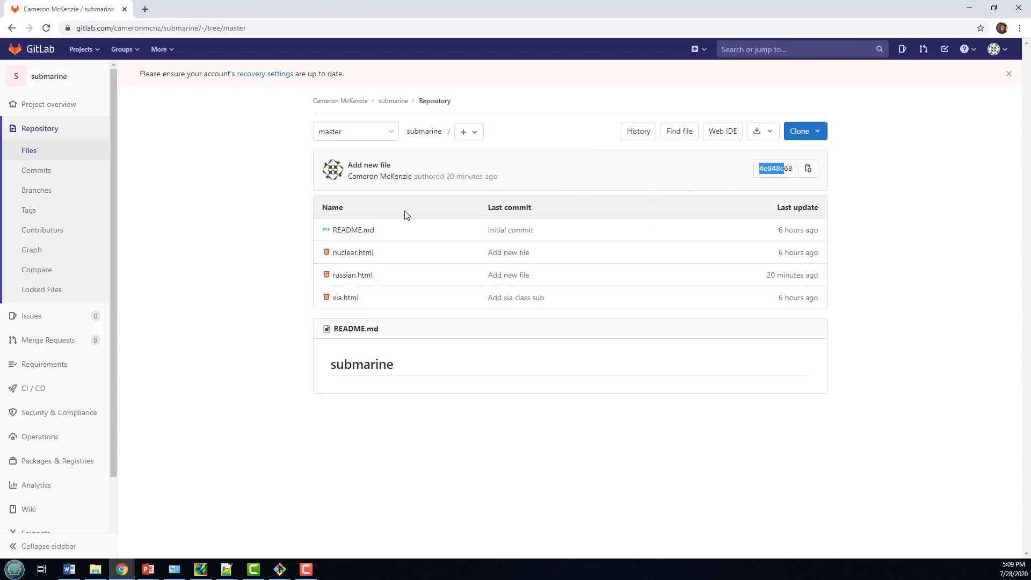
mouse_move(353, 252)
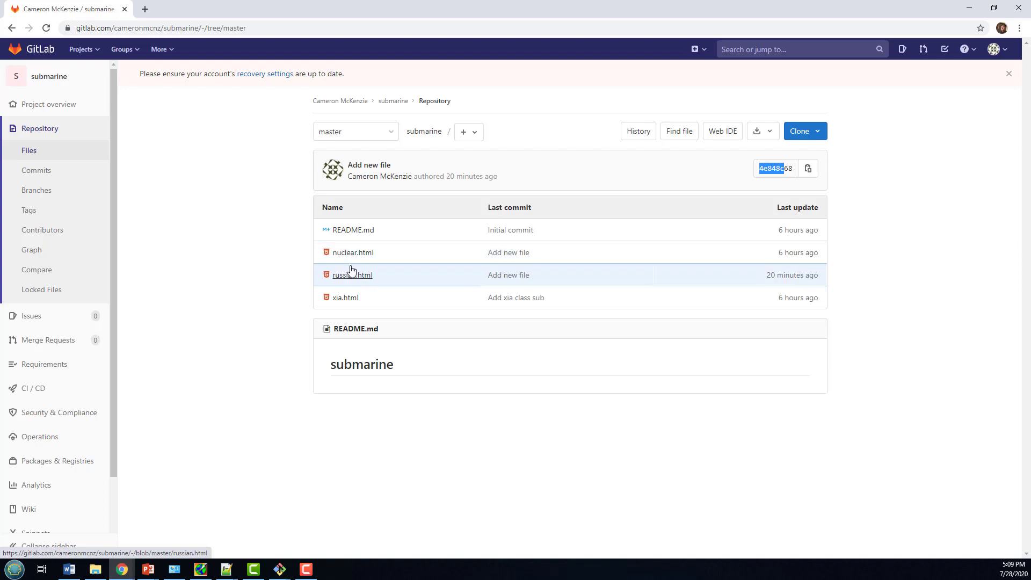
mouse_move(421, 460)
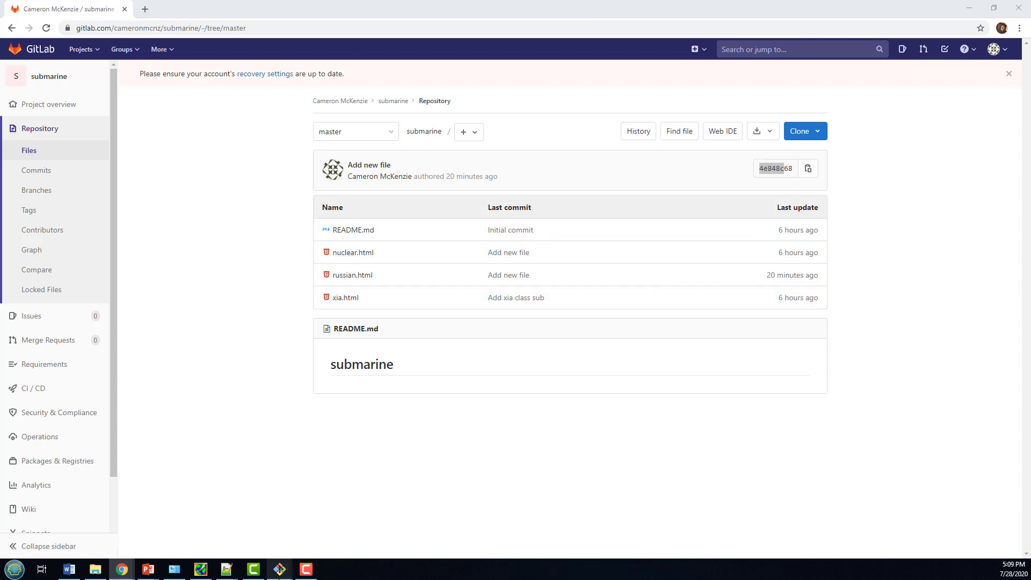
Change into the surface folder in Git Bash and view the local submarine folder's two files
left_click(279, 568)
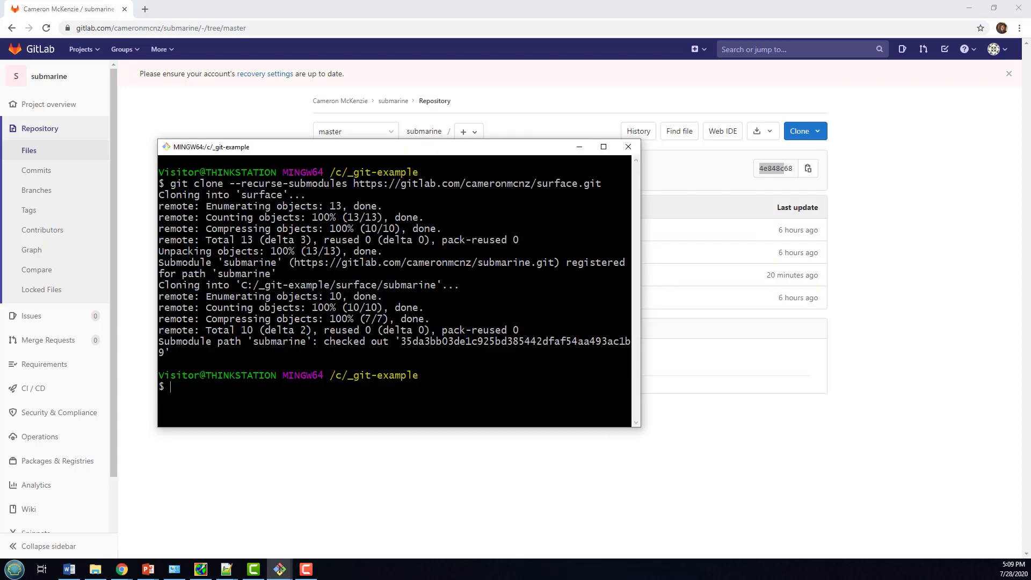
type("cd s")
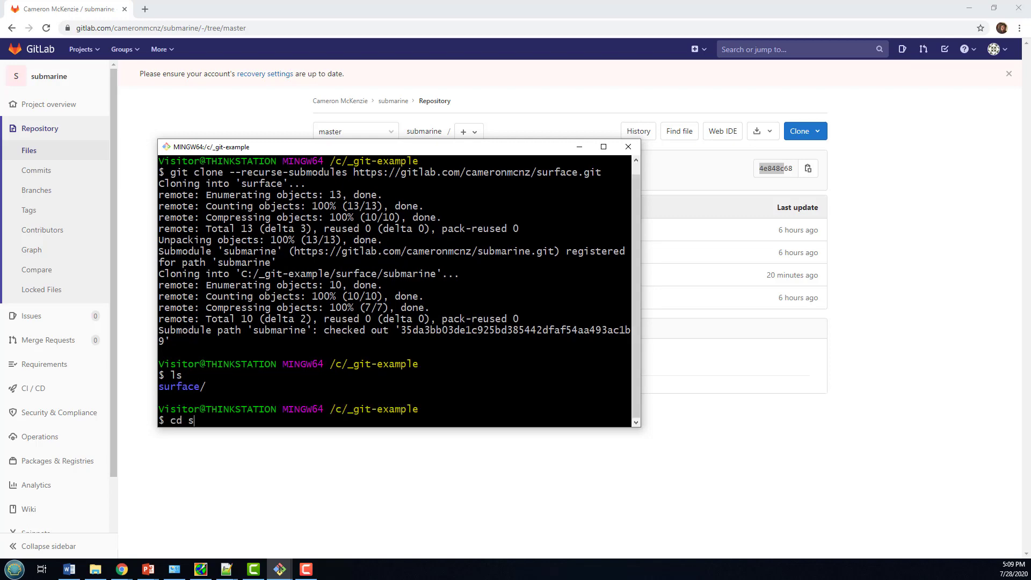
type("ur*")
type("ls")
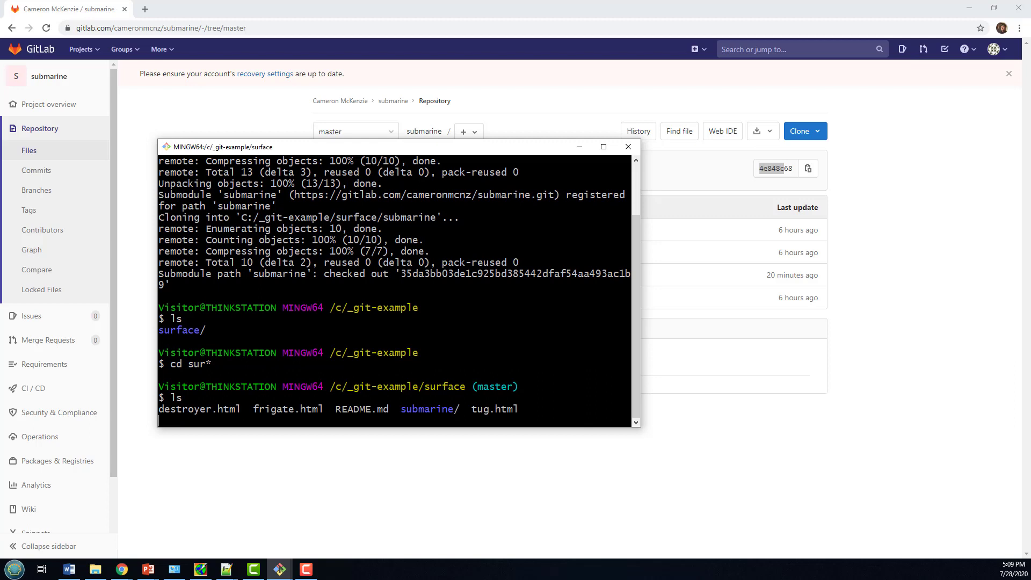
double_click(426, 386)
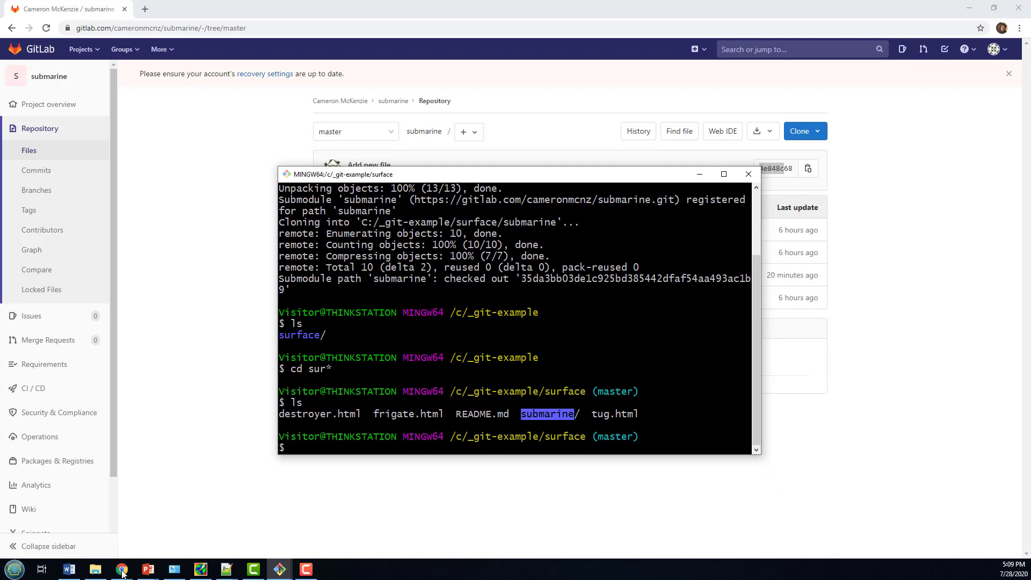
left_click(96, 569)
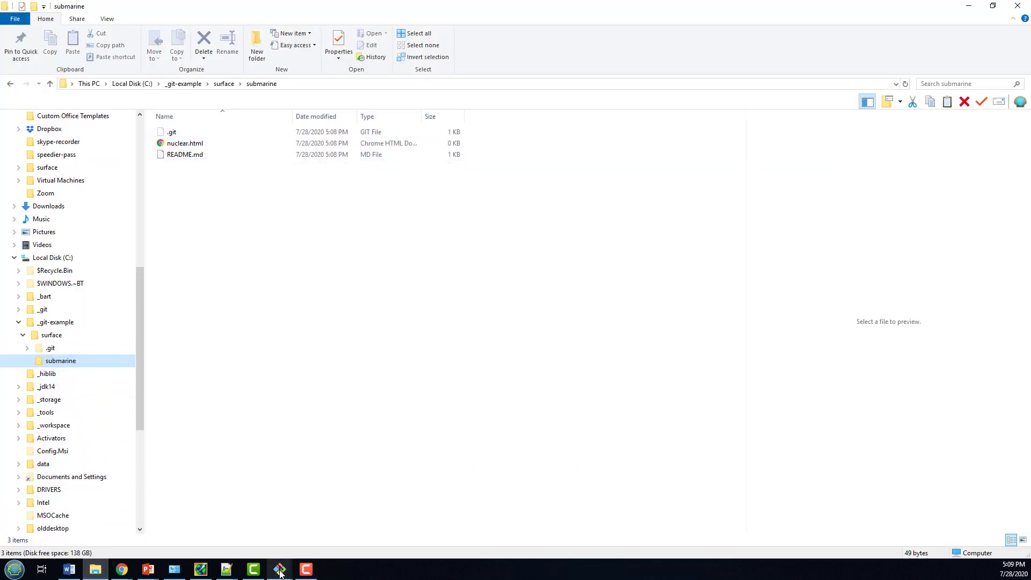
Run git submodule update in the surface repository, which pulls nothing new
left_click(278, 568)
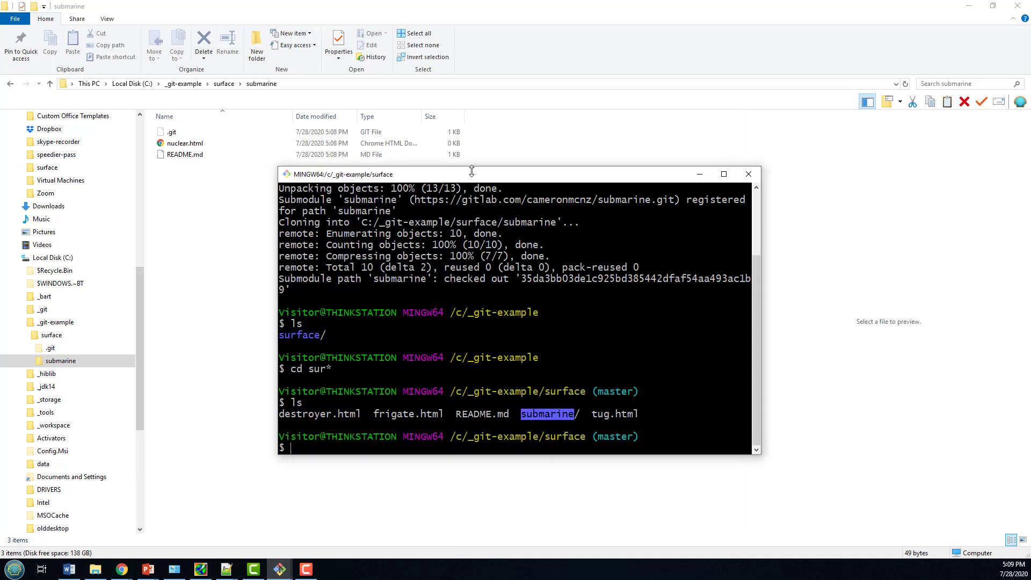
type("git")
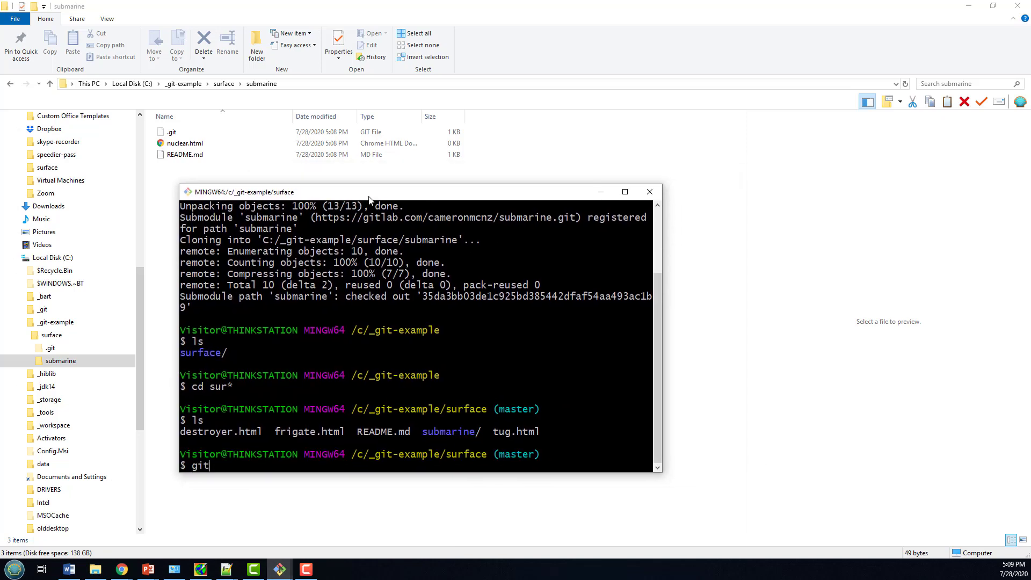
type("submodule")
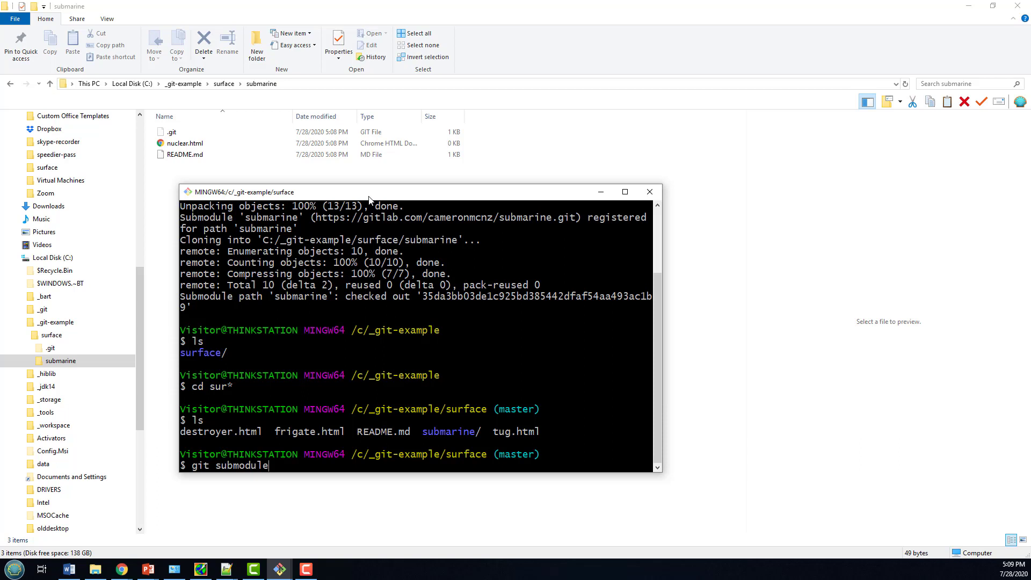
type("update")
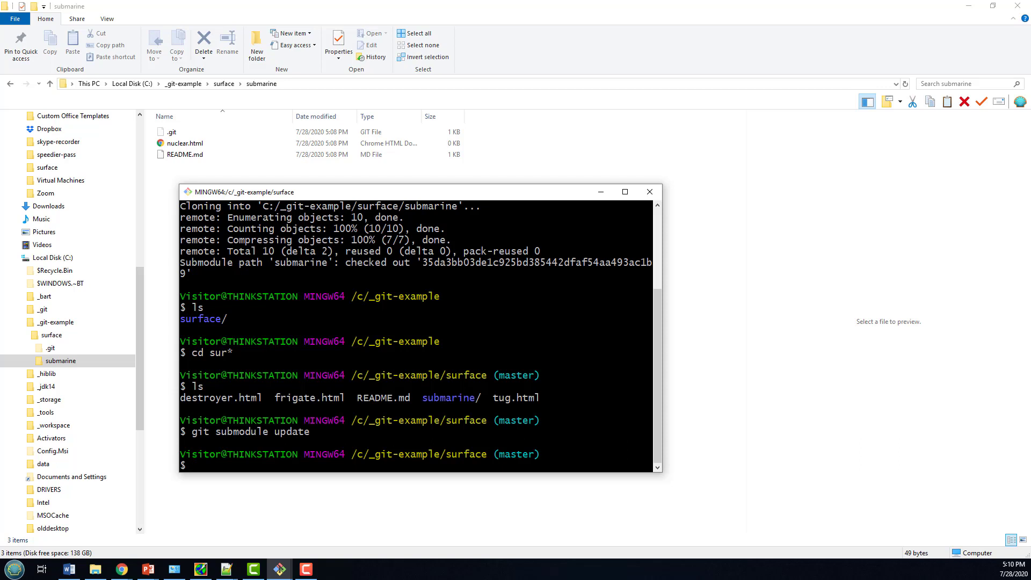
Run git submodule update --remote, moving submarine to 4e848c68 with russian.html and xia.html
type("git")
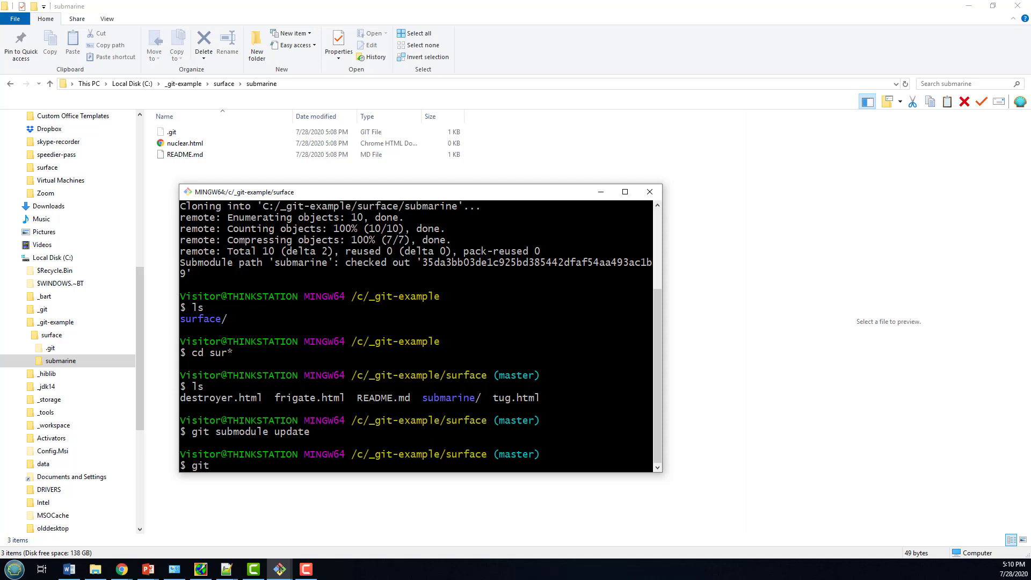
type("s")
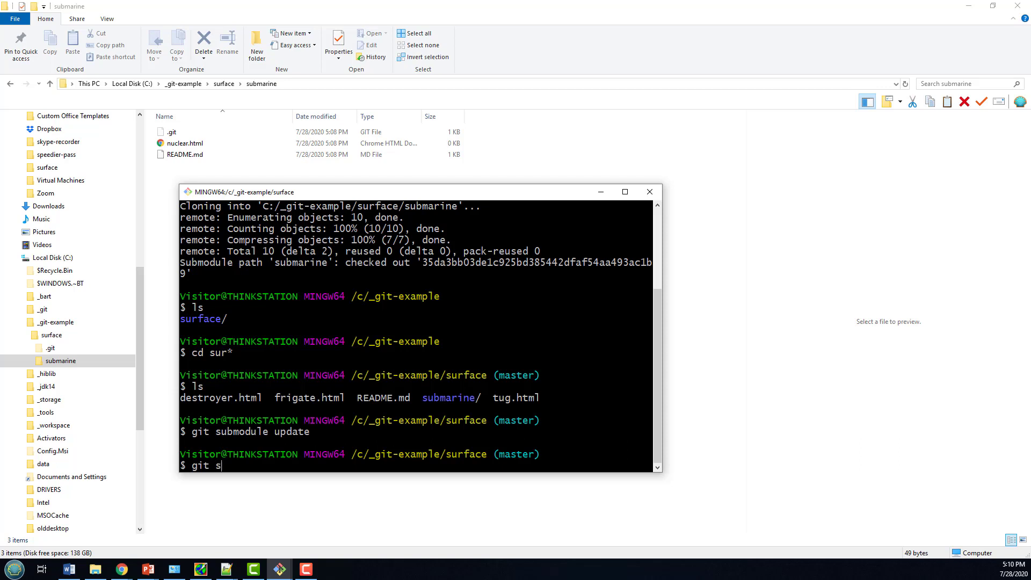
type("ubmodule")
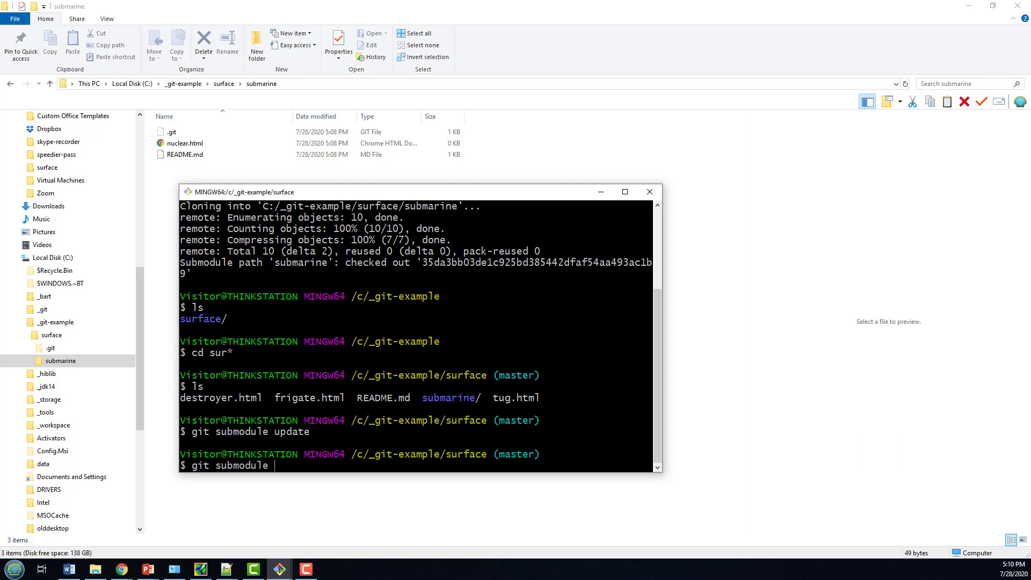
type("update --re")
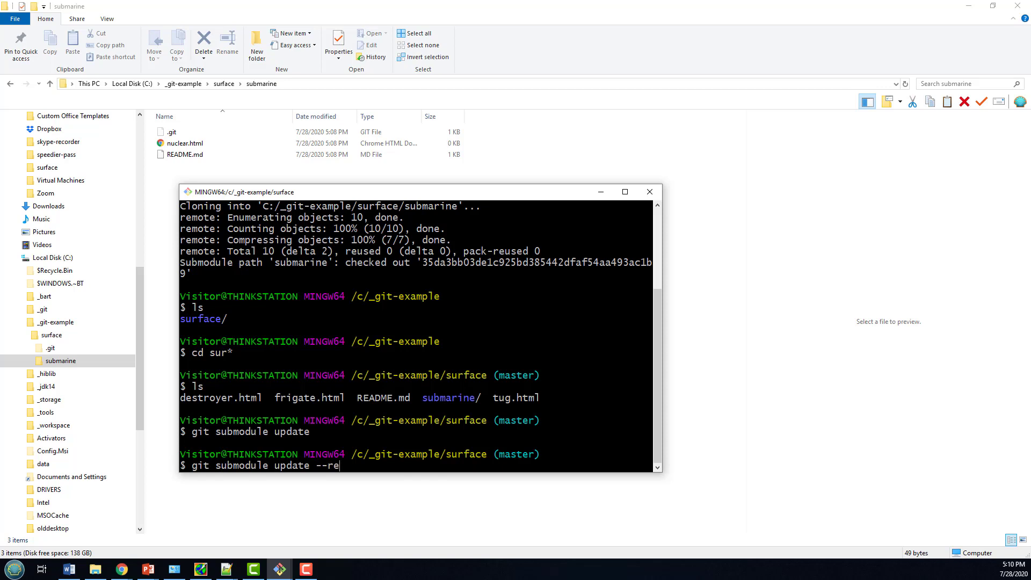
type("mote")
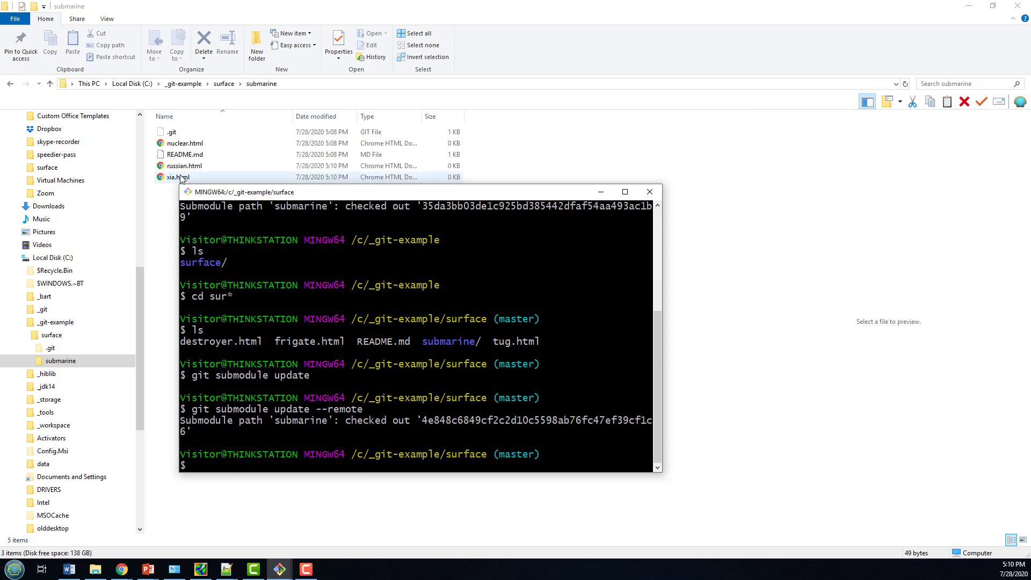
Return File Explorer to the surface folder, where submarine shows a 5:10 PM modification time
left_click(185, 143)
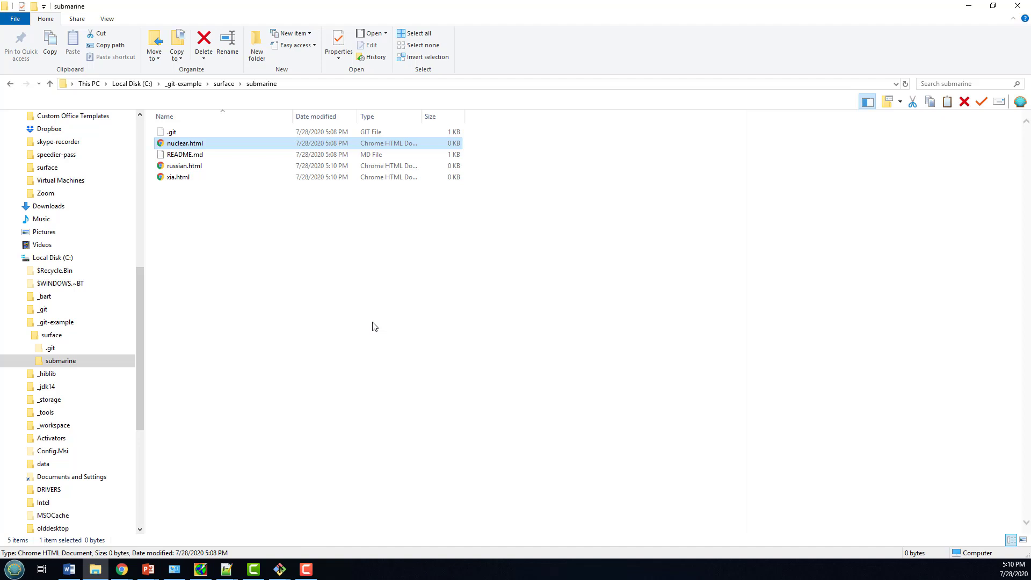
left_click(59, 361)
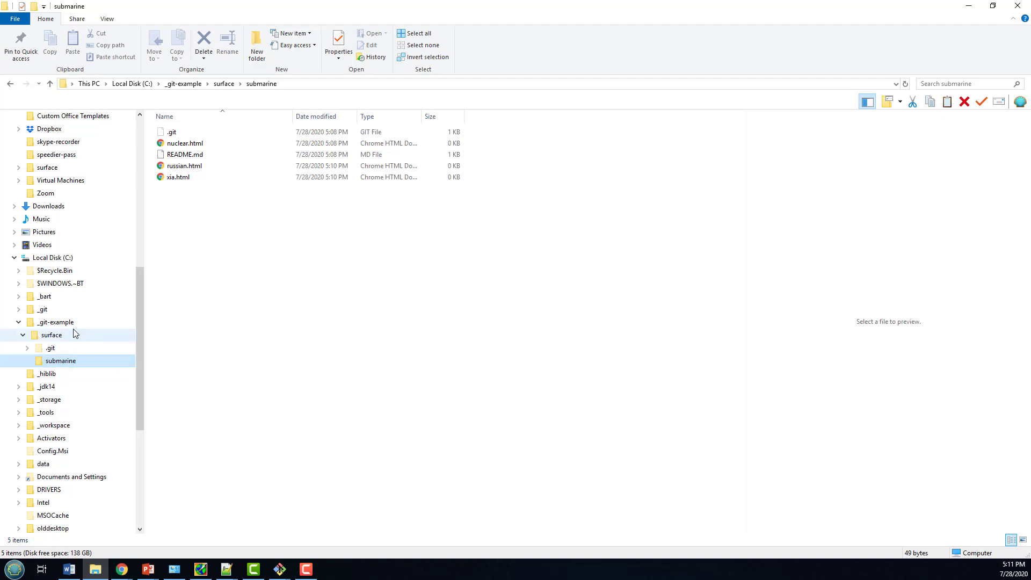
left_click(61, 360)
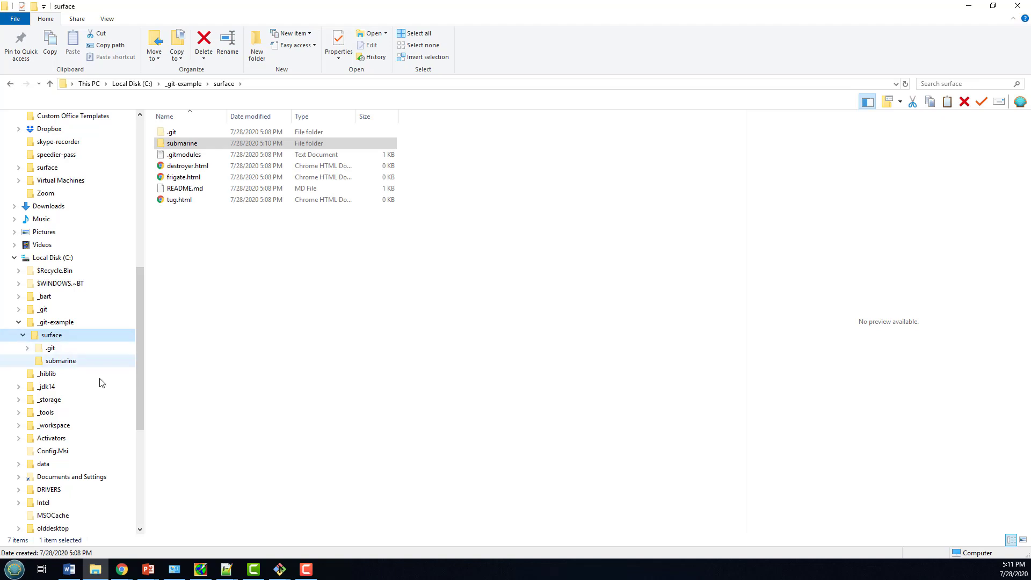
mouse_move(75, 361)
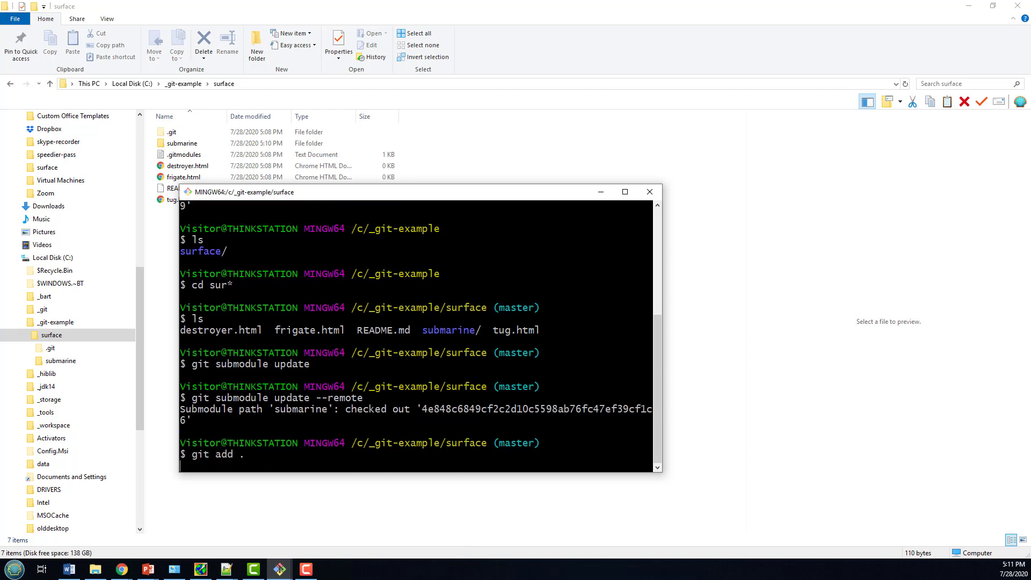
Commit the submarine submodule update with the message 'add remote update'
type("git c")
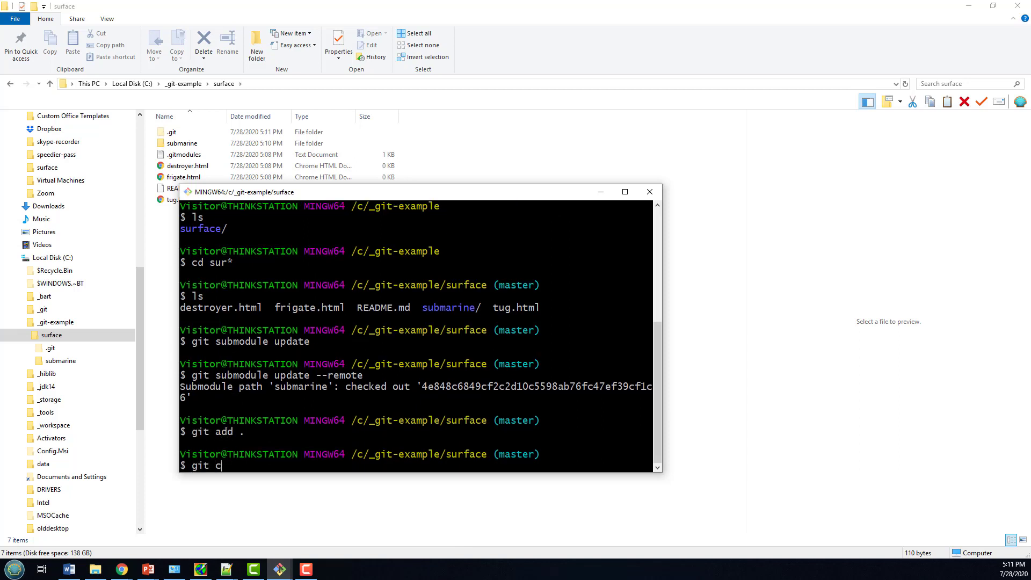
type("ommit -m \"")
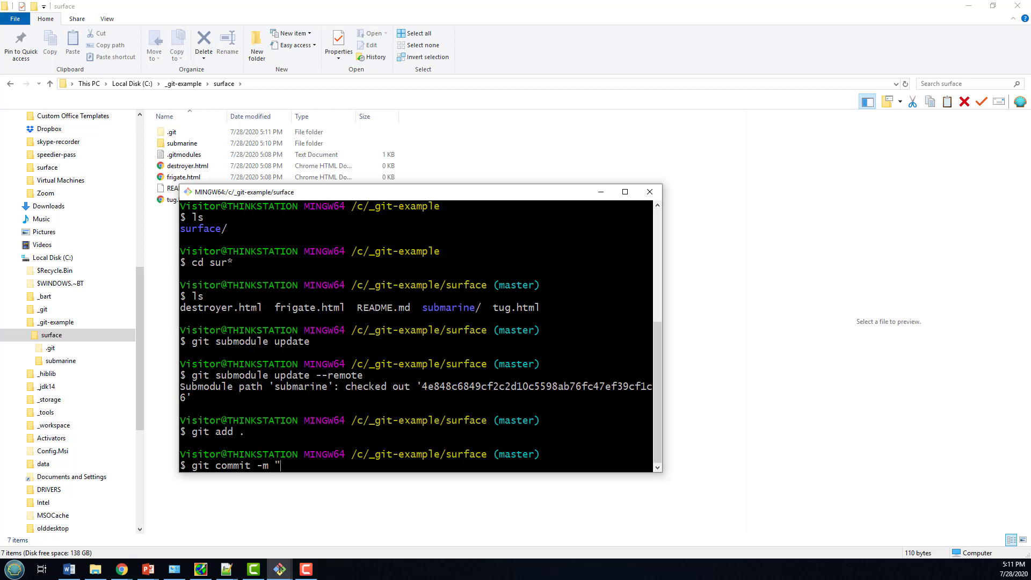
type("add remot")
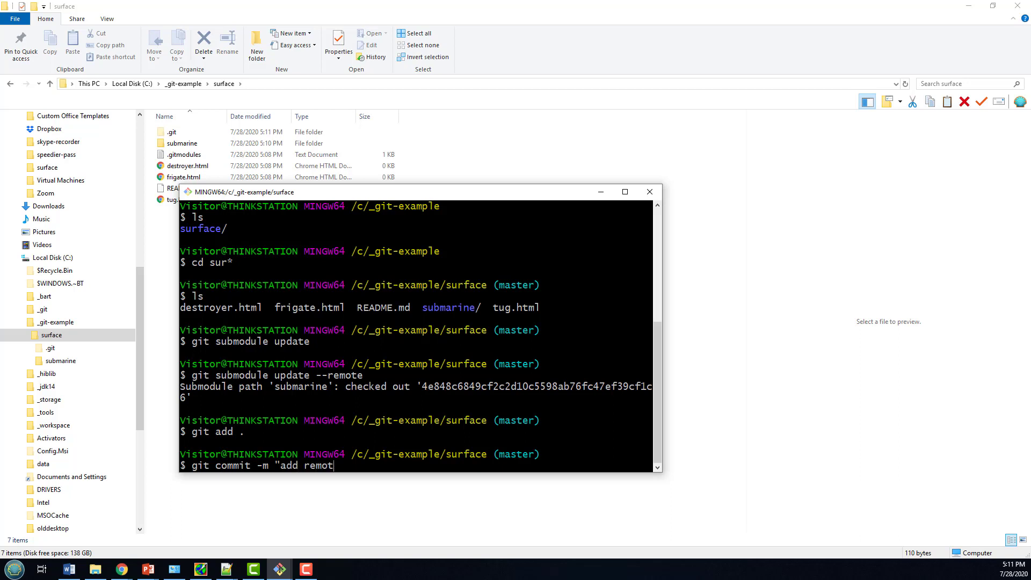
type("e update\"")
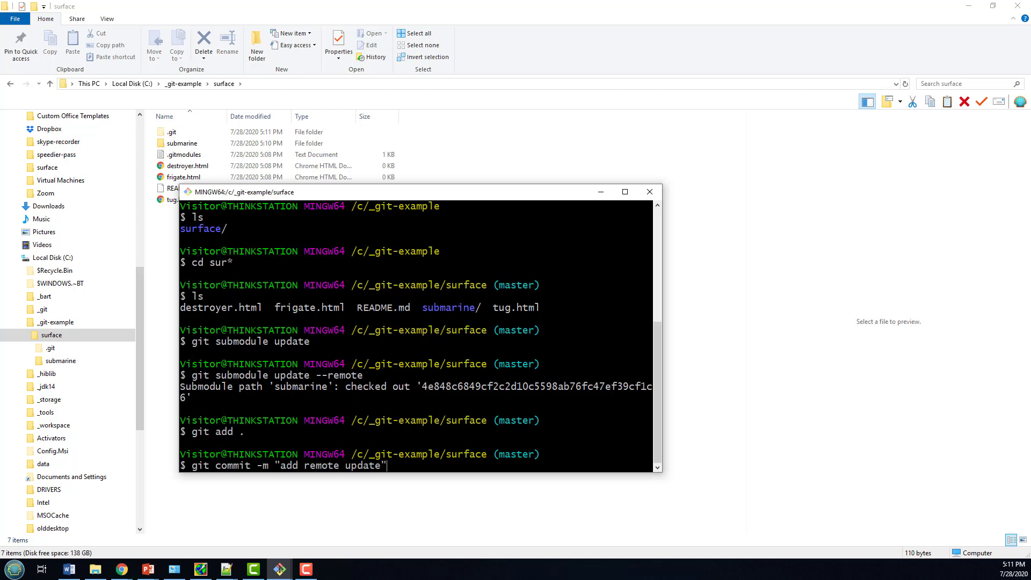
key("enter")
type("git push origin")
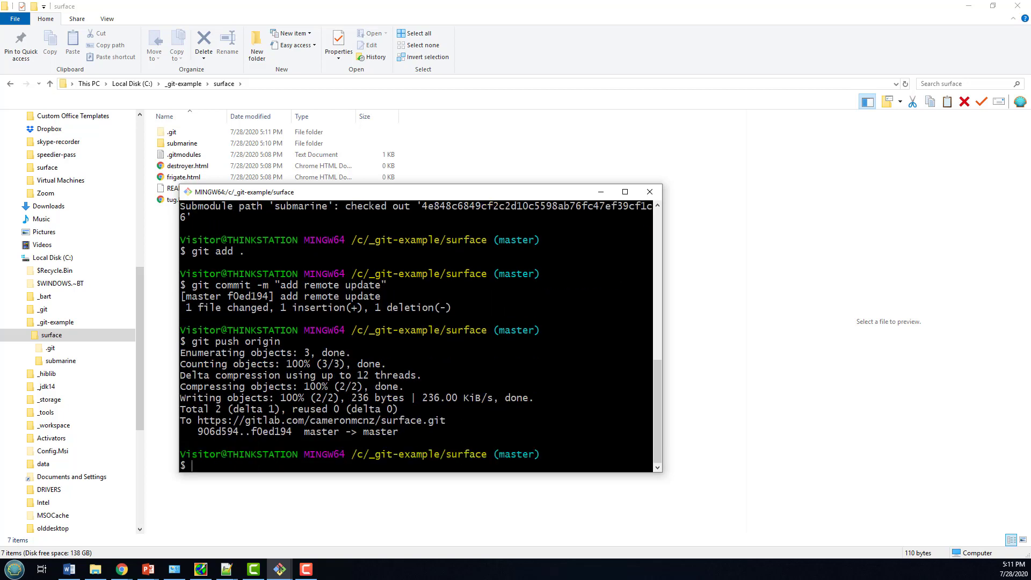
mouse_move(120, 568)
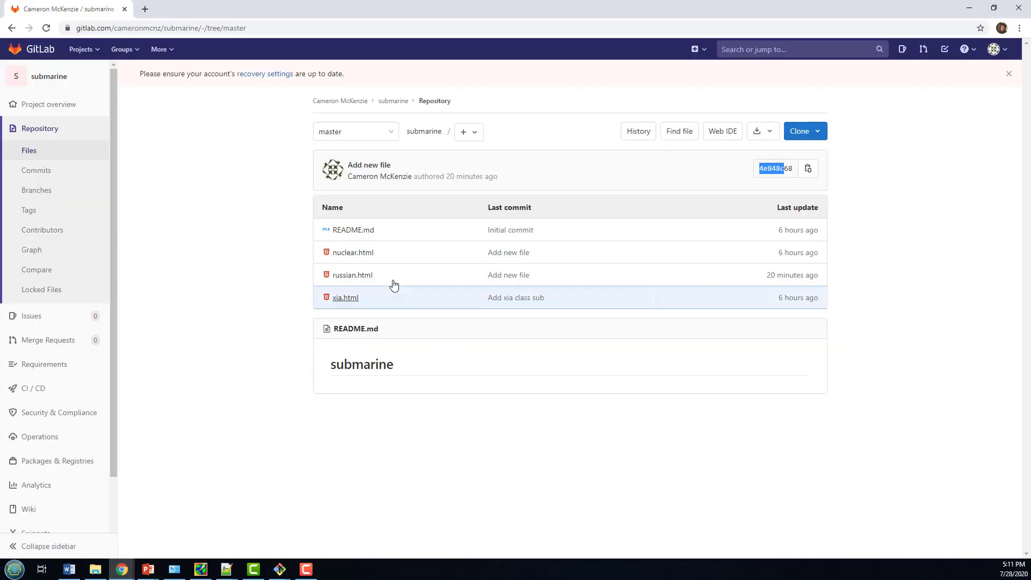
mouse_move(29, 210)
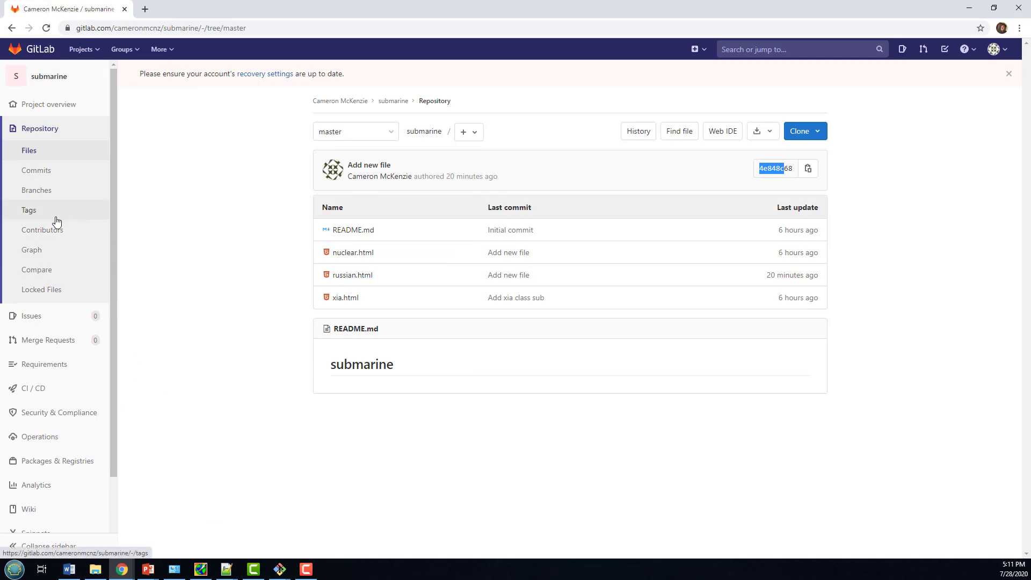
Go back to the surface project page showing the 'add remote update' commit and submarine @ 4e848c68
left_click(11, 28)
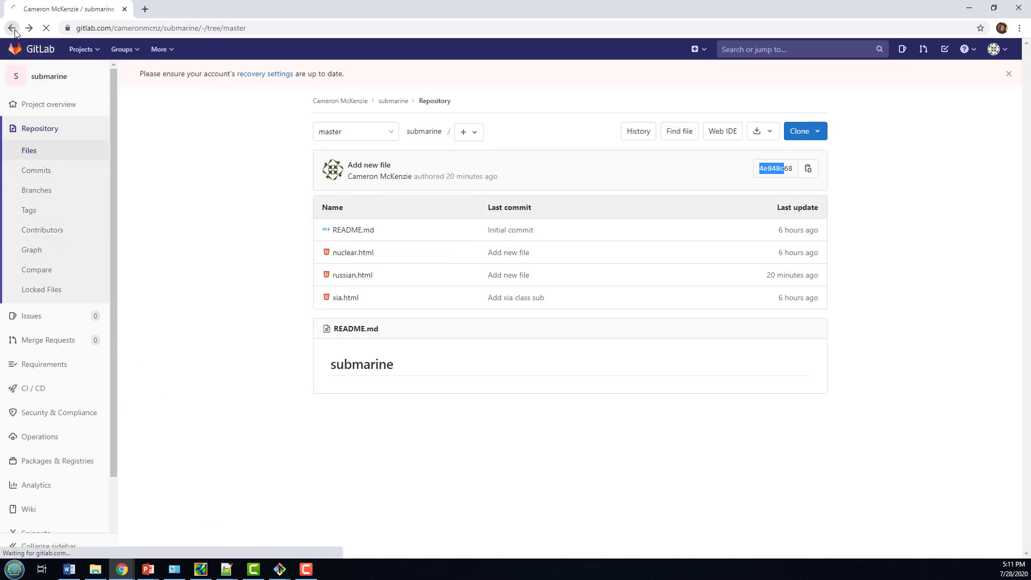
left_click(11, 27)
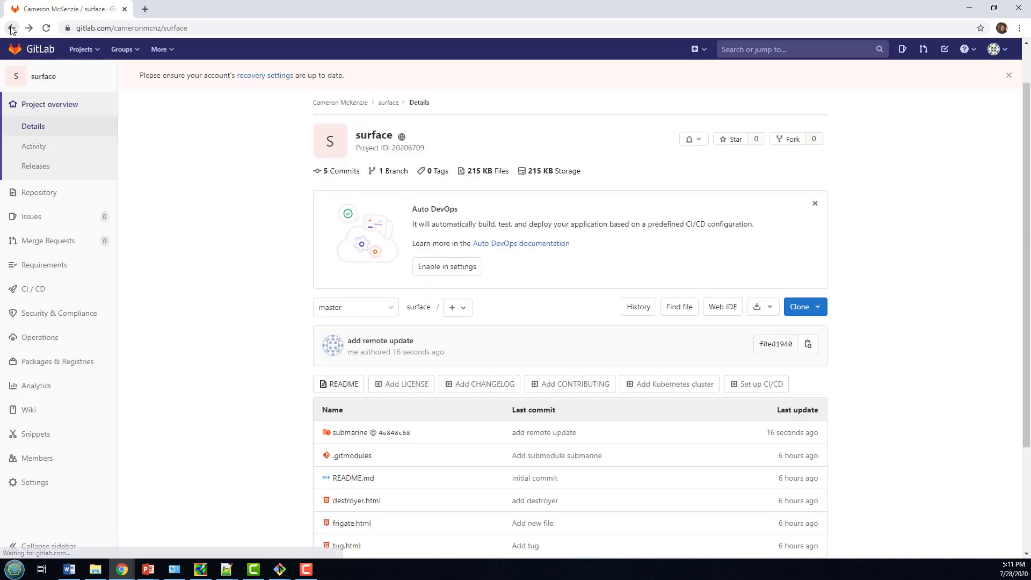
left_click(11, 27)
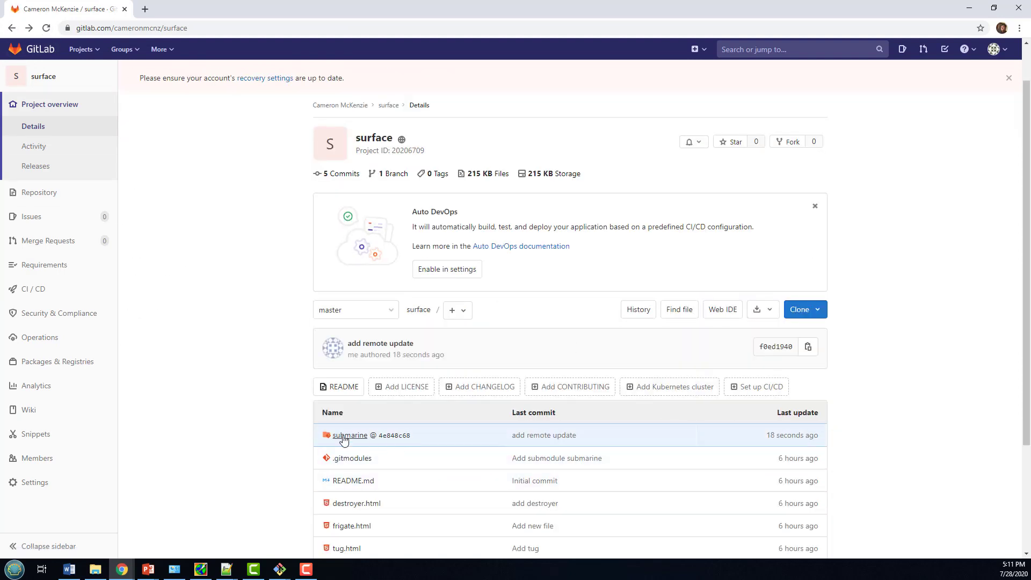
mouse_move(393, 434)
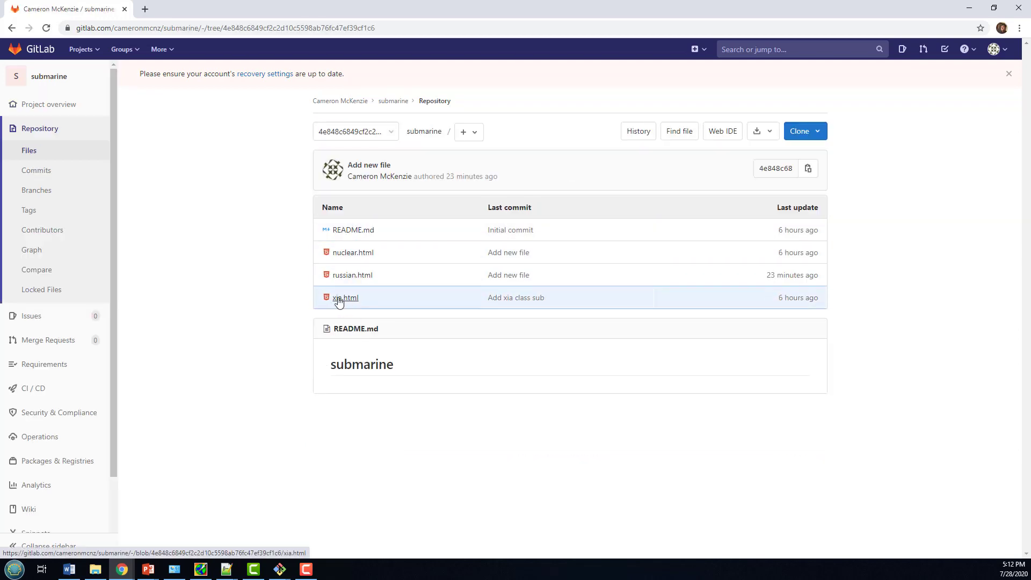
mouse_move(829, 477)
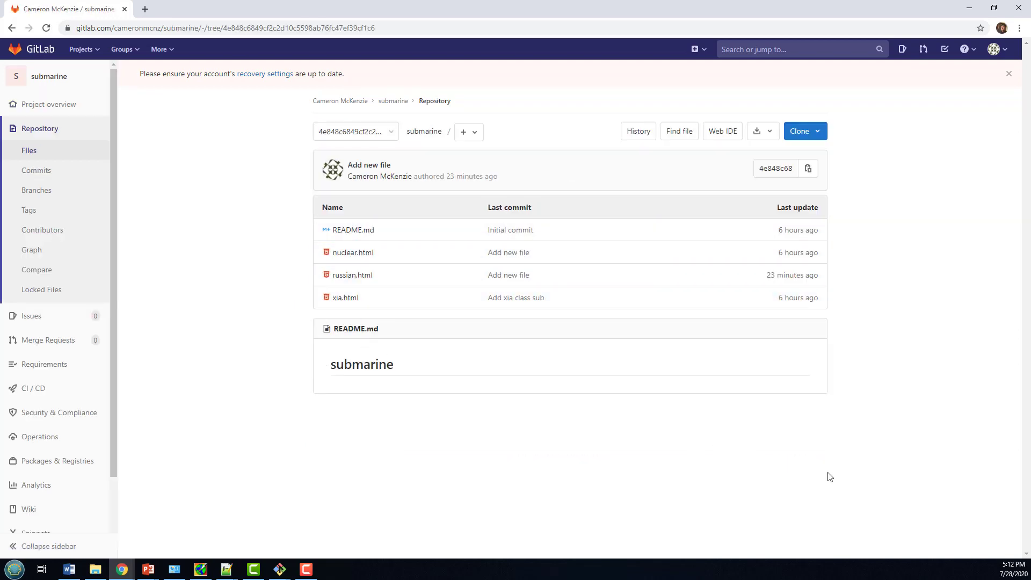